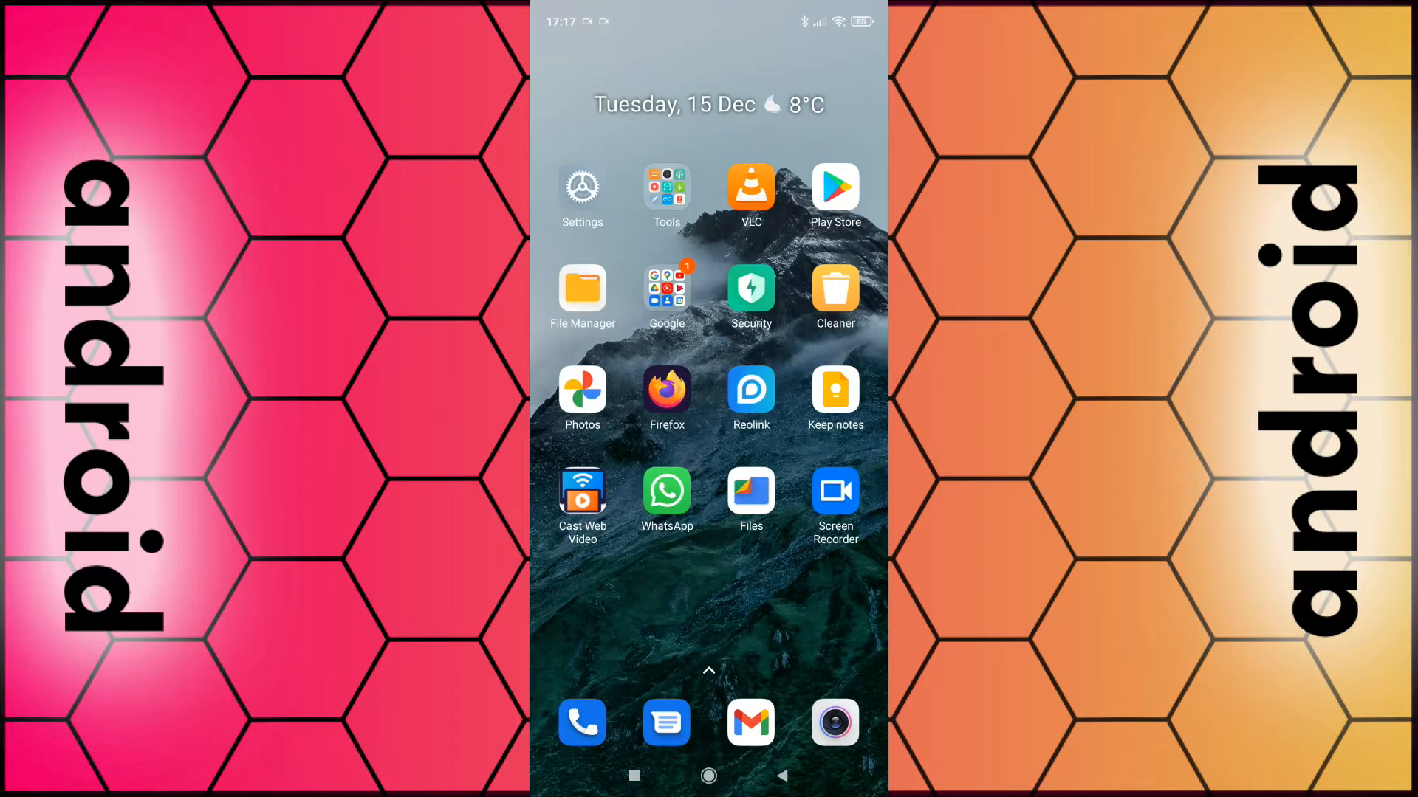
# - Launch the Reolink app to the Backdoor camera's live view
pyautogui.click(750, 391)
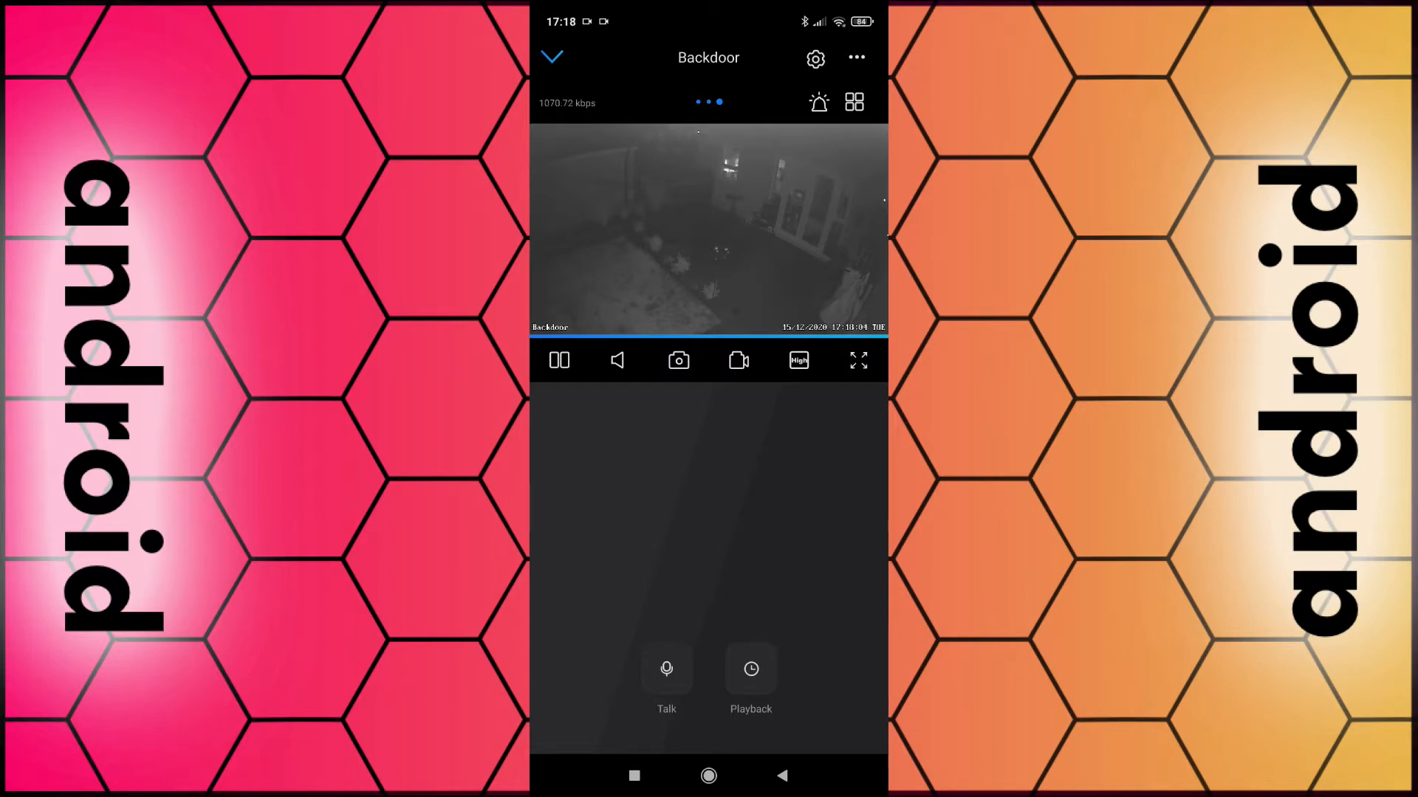
# - Switch on Push Notifications in the Backdoor camera's settings, then show recent apps
pyautogui.click(815, 57)
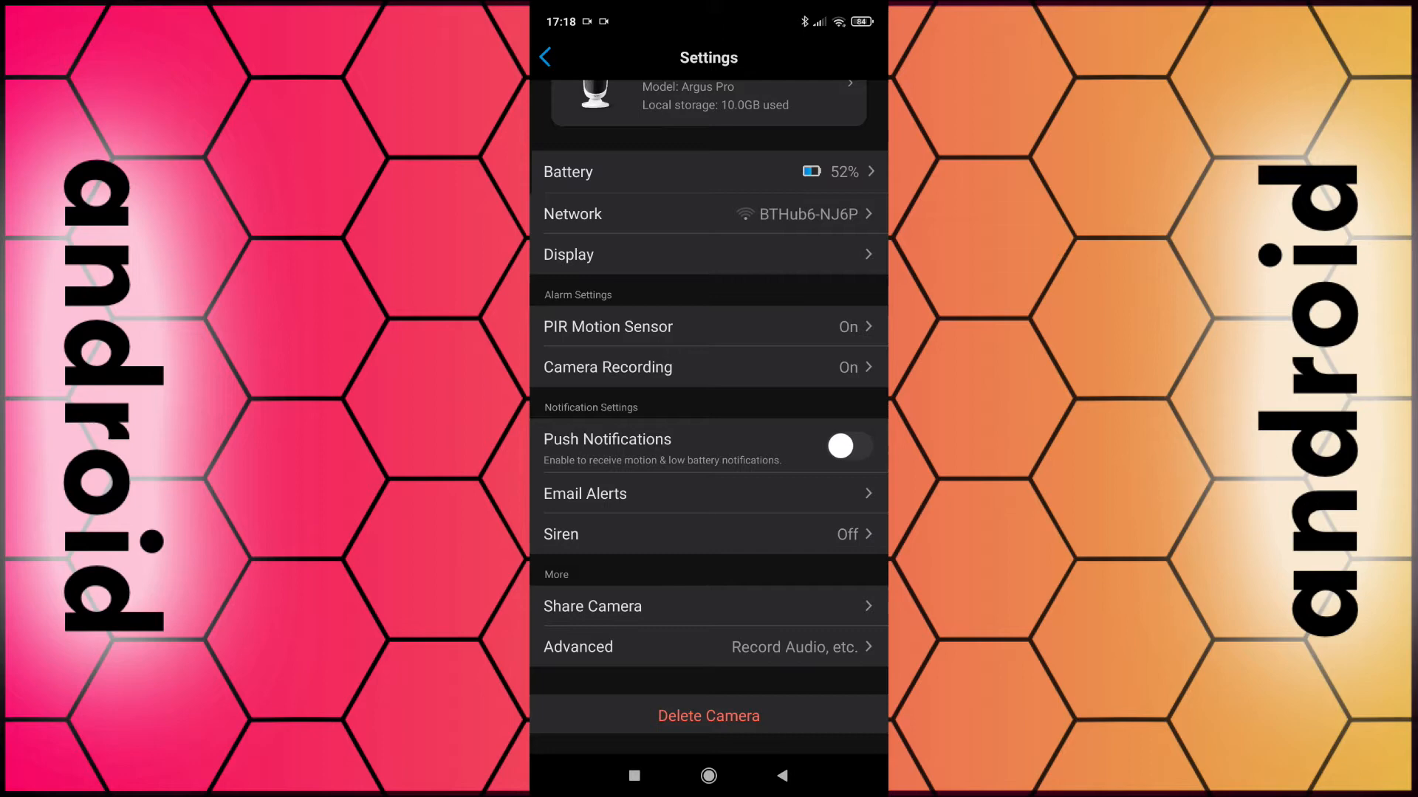
pyautogui.click(846, 446)
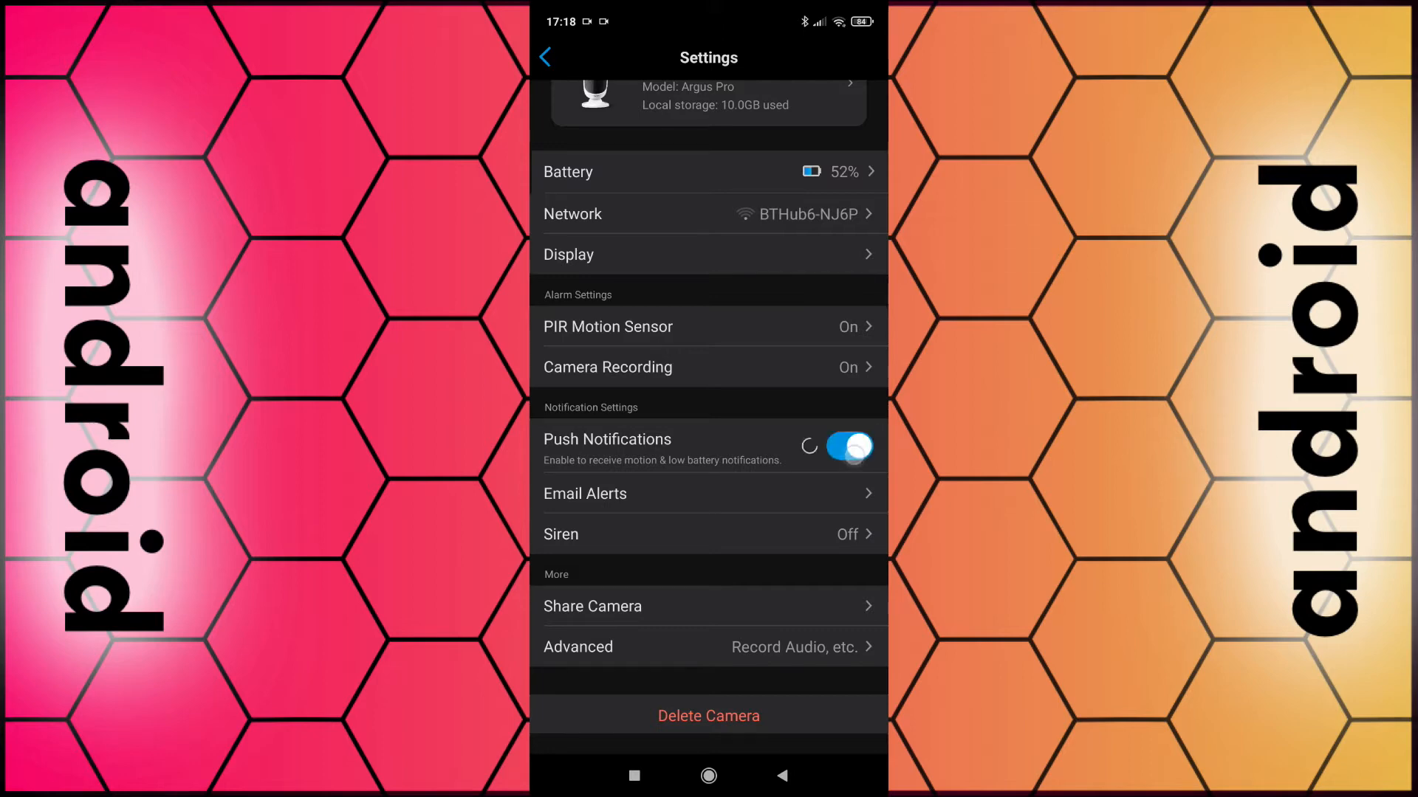
pyautogui.click(848, 446)
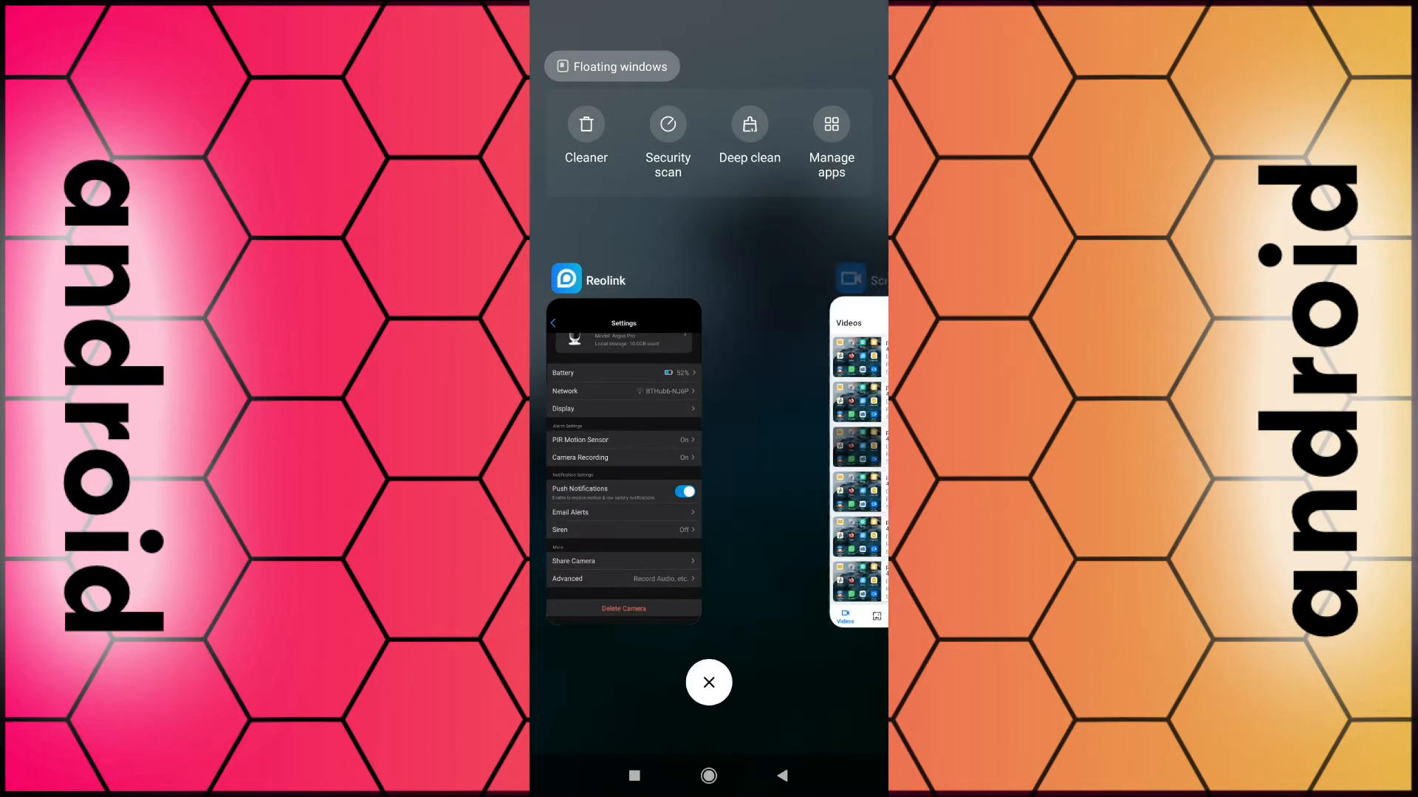
# - Return home and bring up Reolink's App info page
pyautogui.click(707, 682)
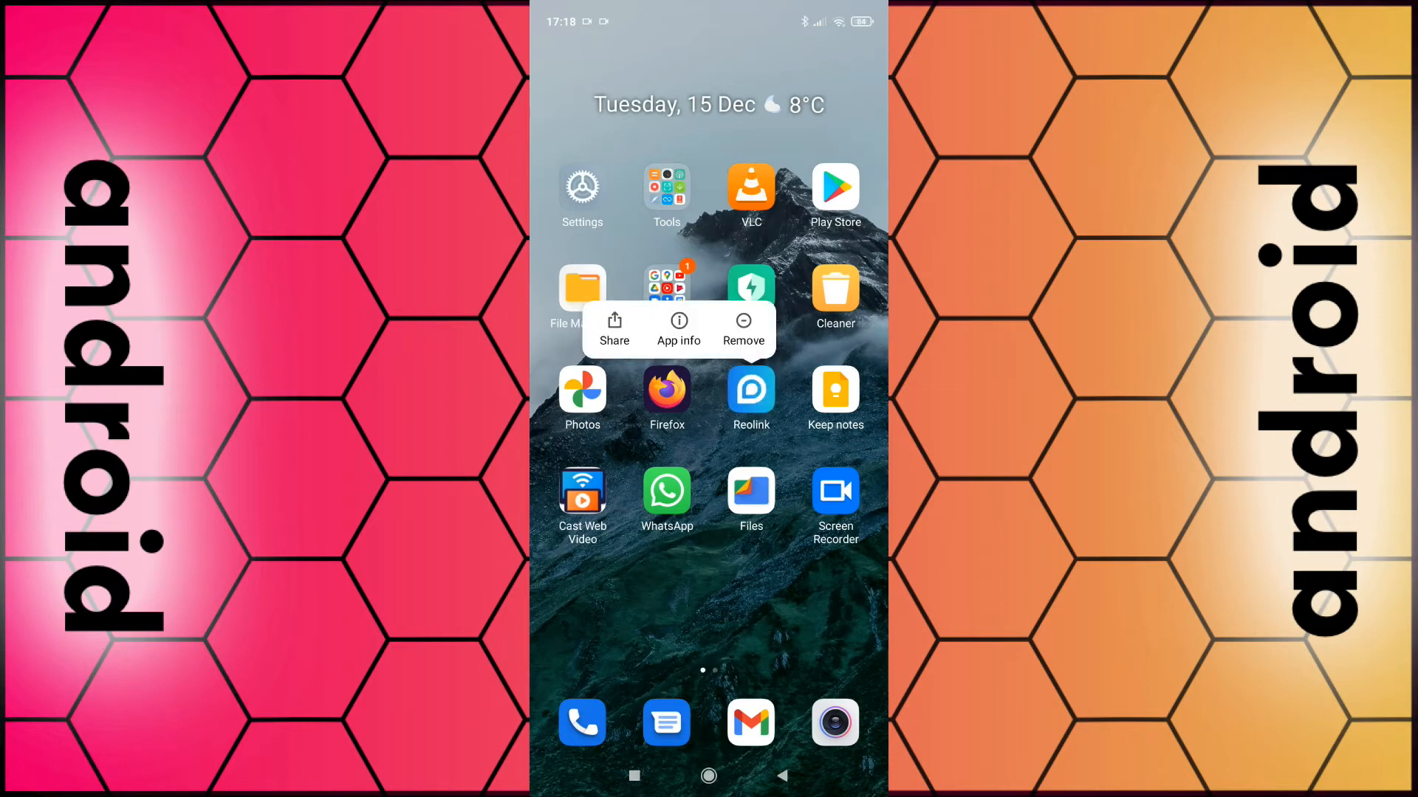
pyautogui.click(677, 329)
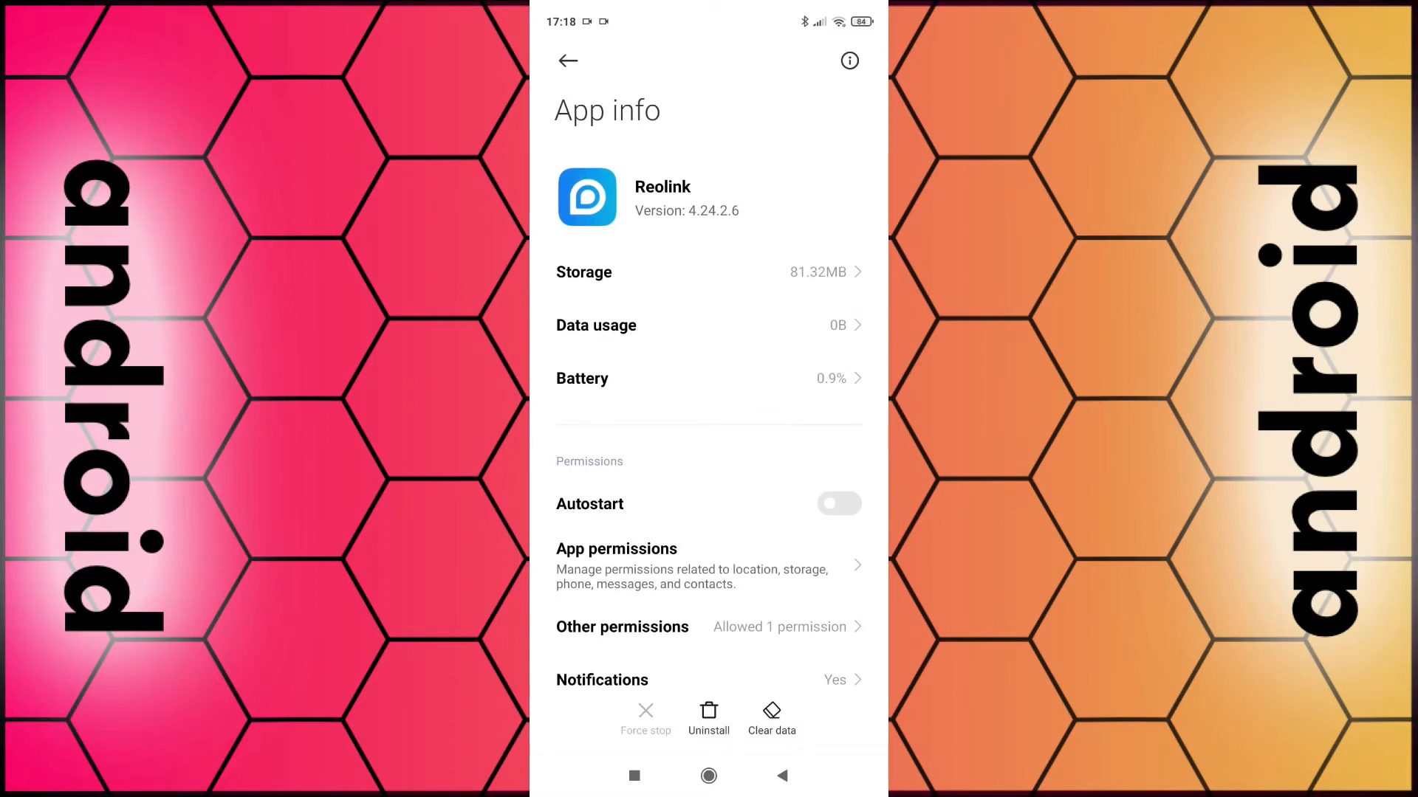
# - In Reolink's Android notification settings, toggle Allow sound off and back on
pyautogui.scroll(-3)
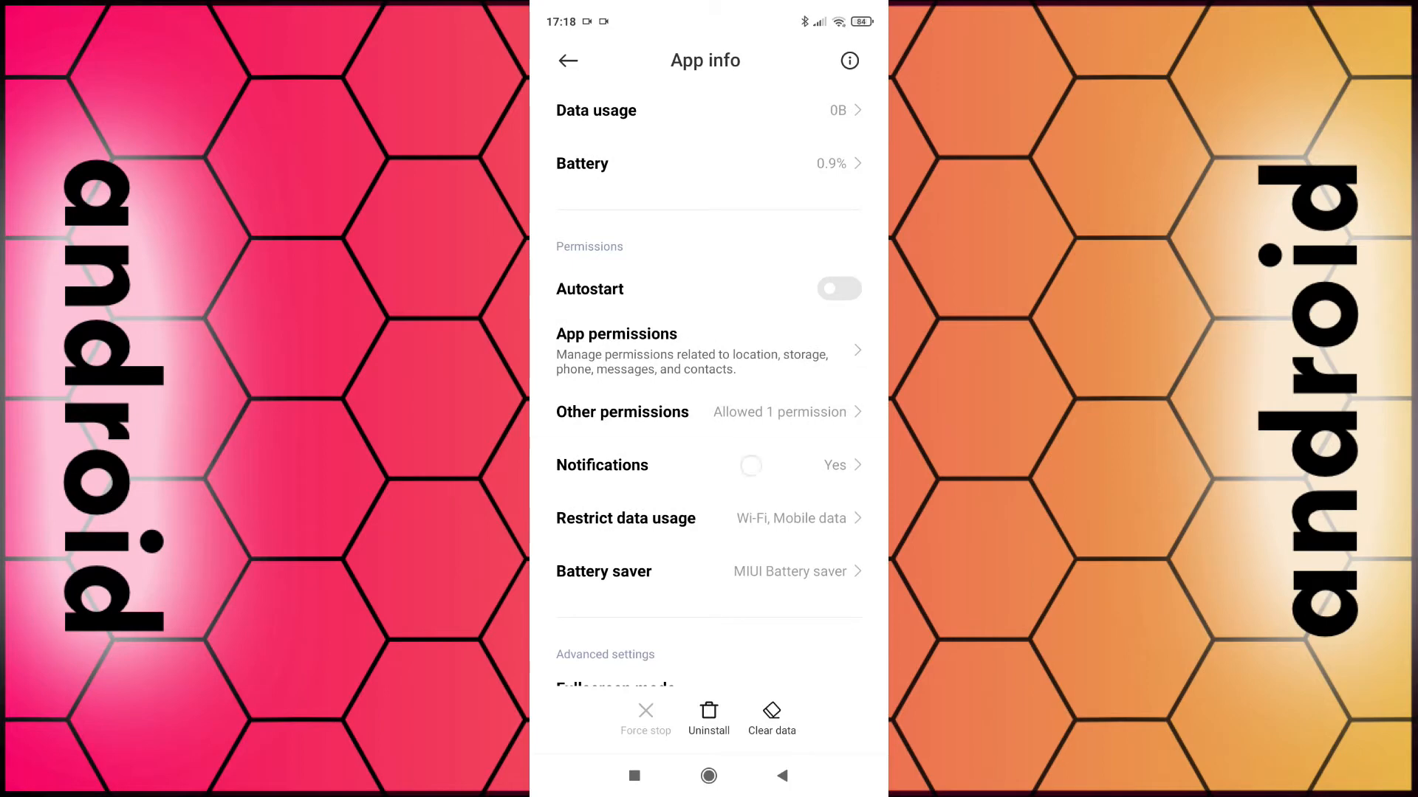
pyautogui.click(601, 465)
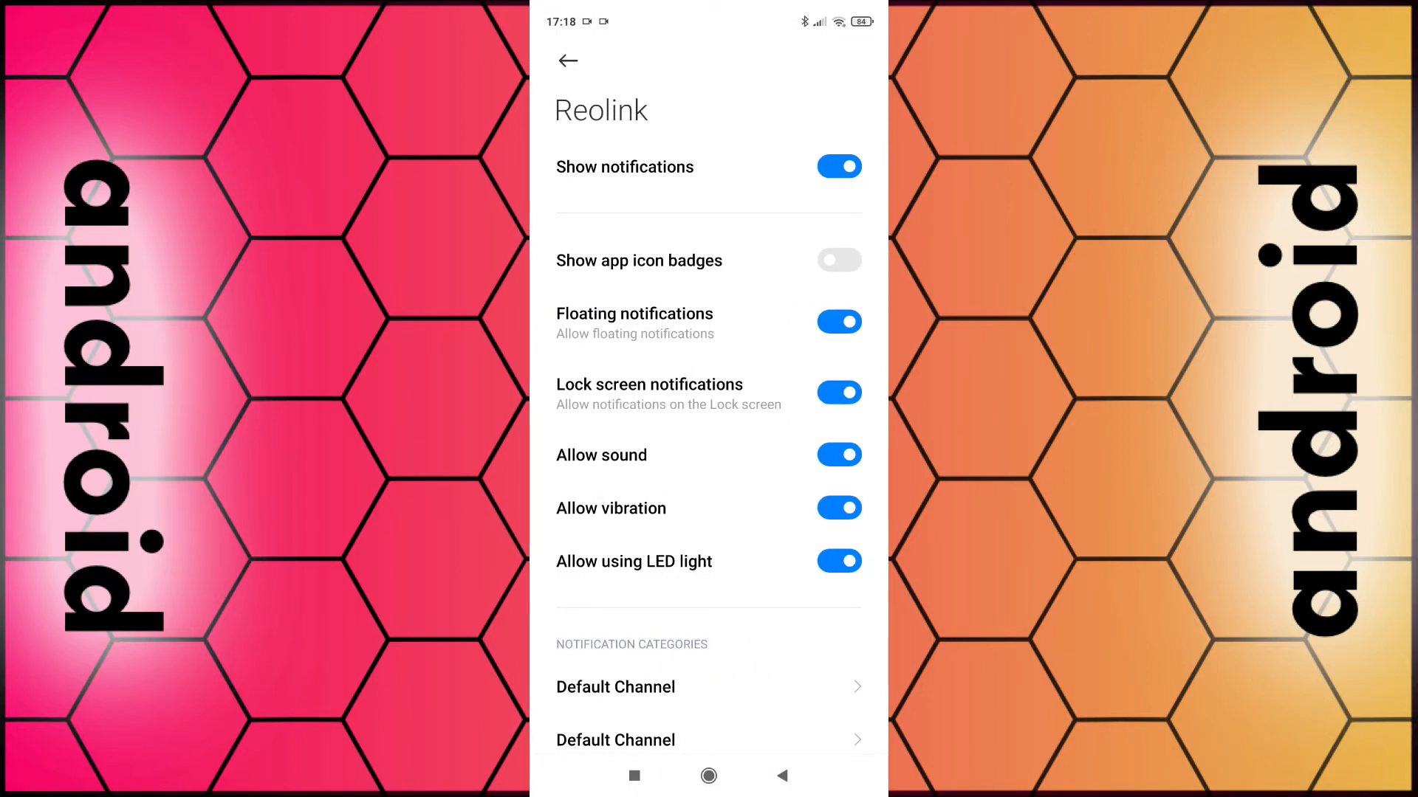
pyautogui.click(839, 455)
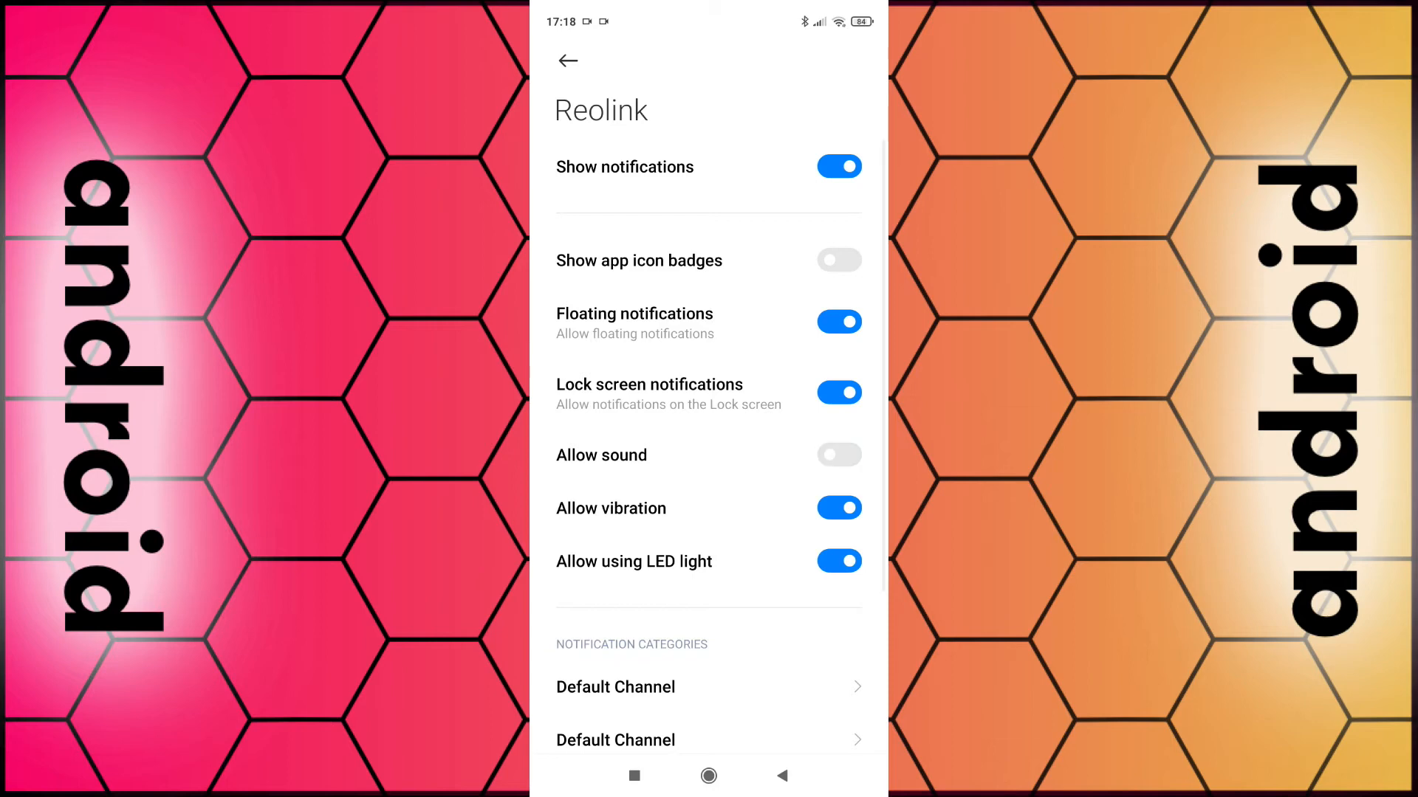
pyautogui.click(839, 455)
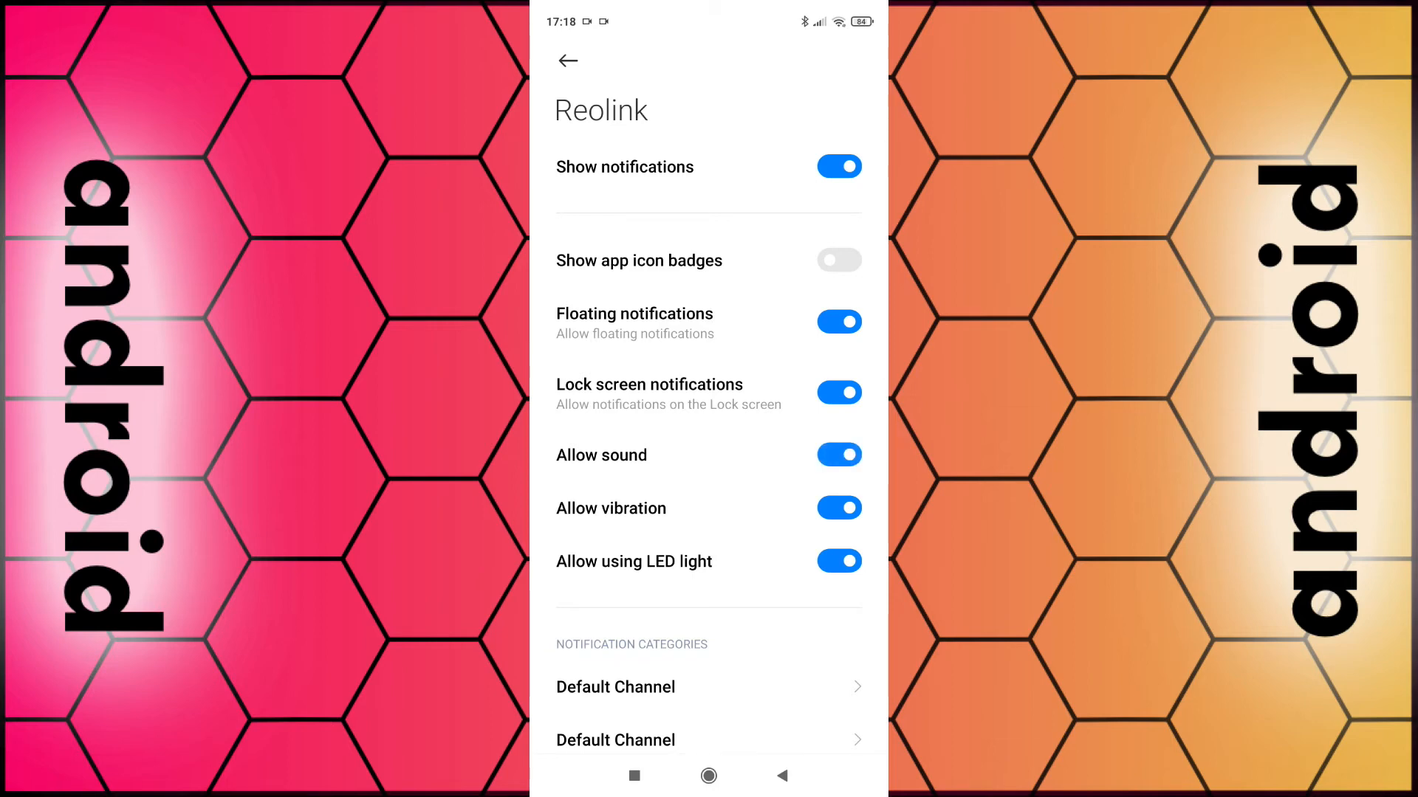